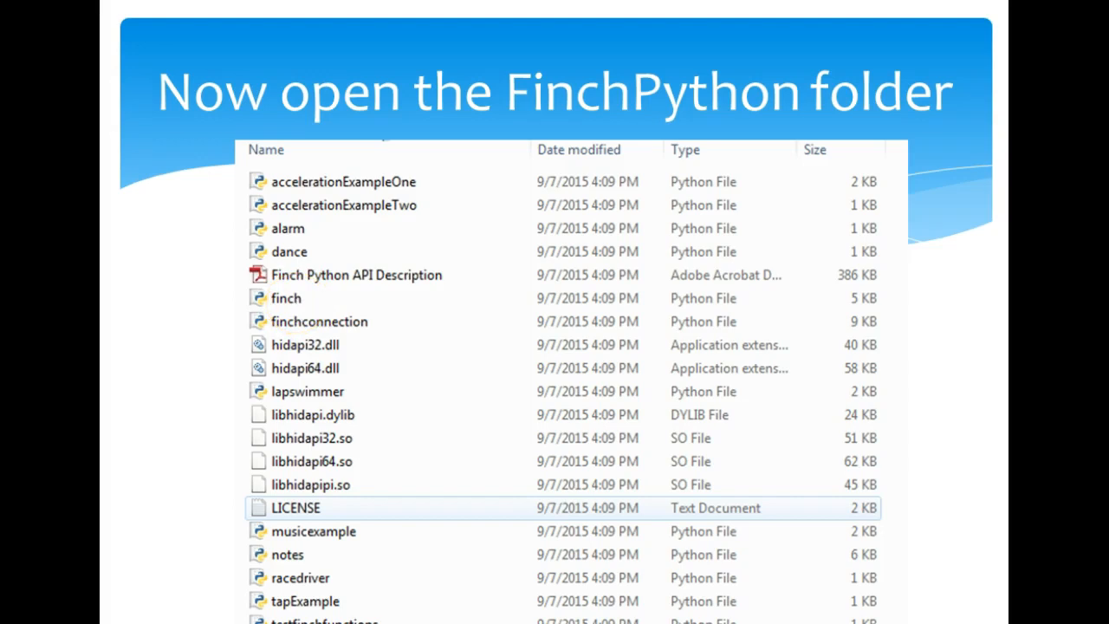
# Step: Switch to the FinchPython folder and choose Edit with IDLE on the finch file
pyautogui.press('alt+tab')
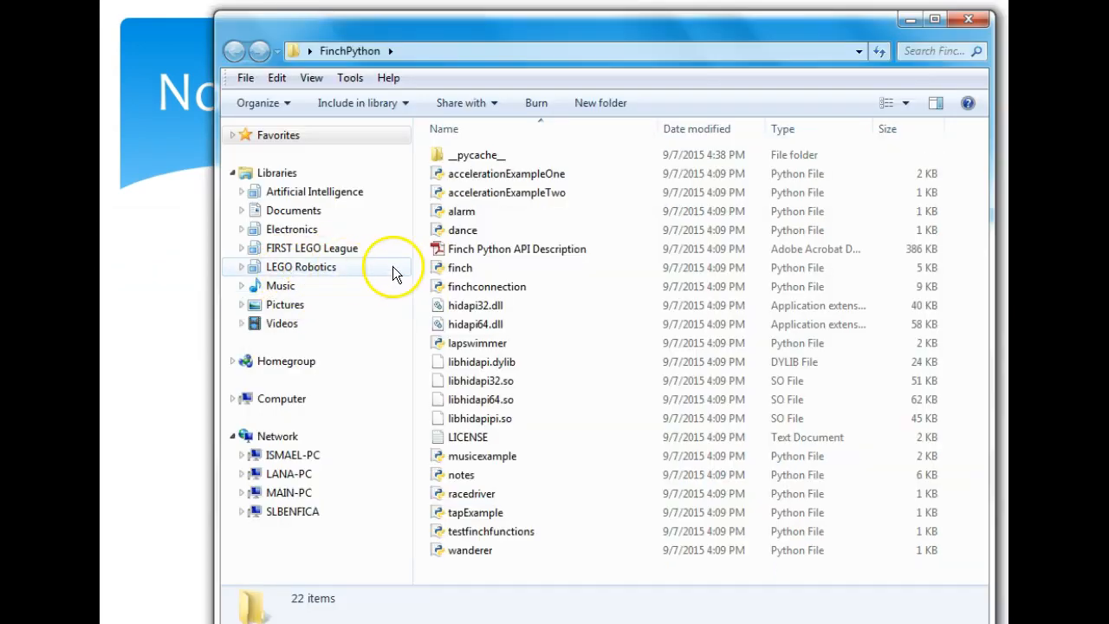
pyautogui.rightClick(460, 267)
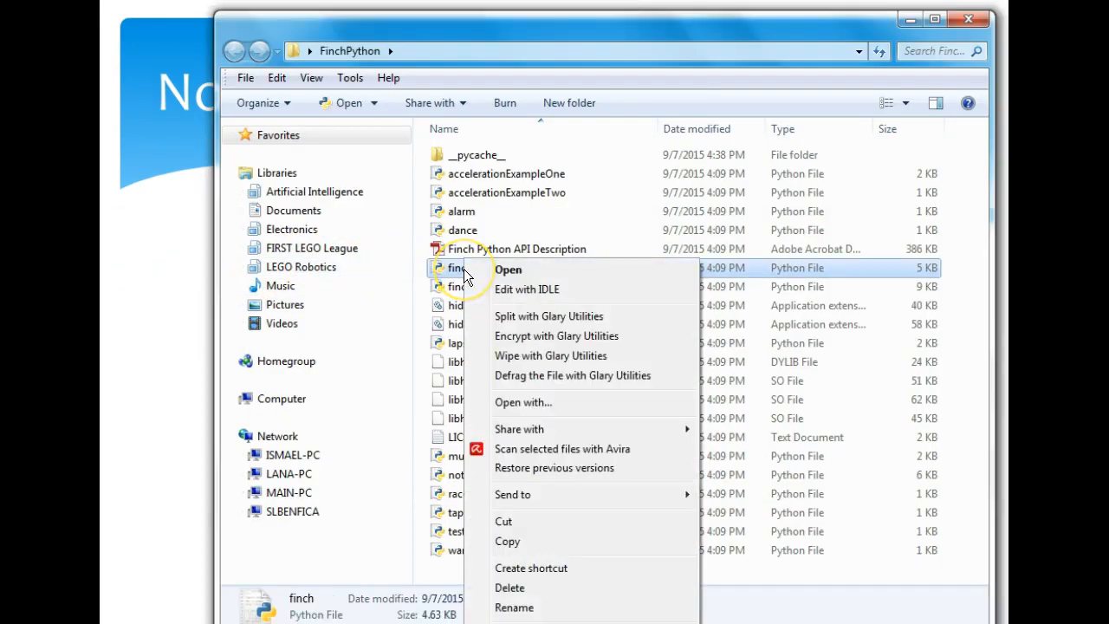
pyautogui.moveTo(523, 296)
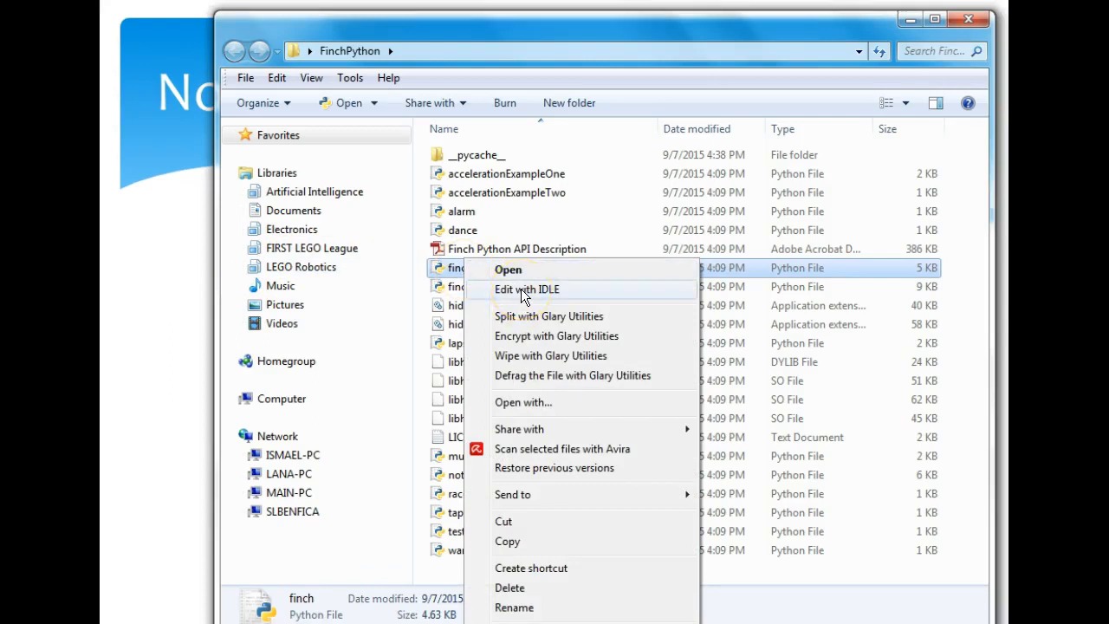
pyautogui.click(526, 289)
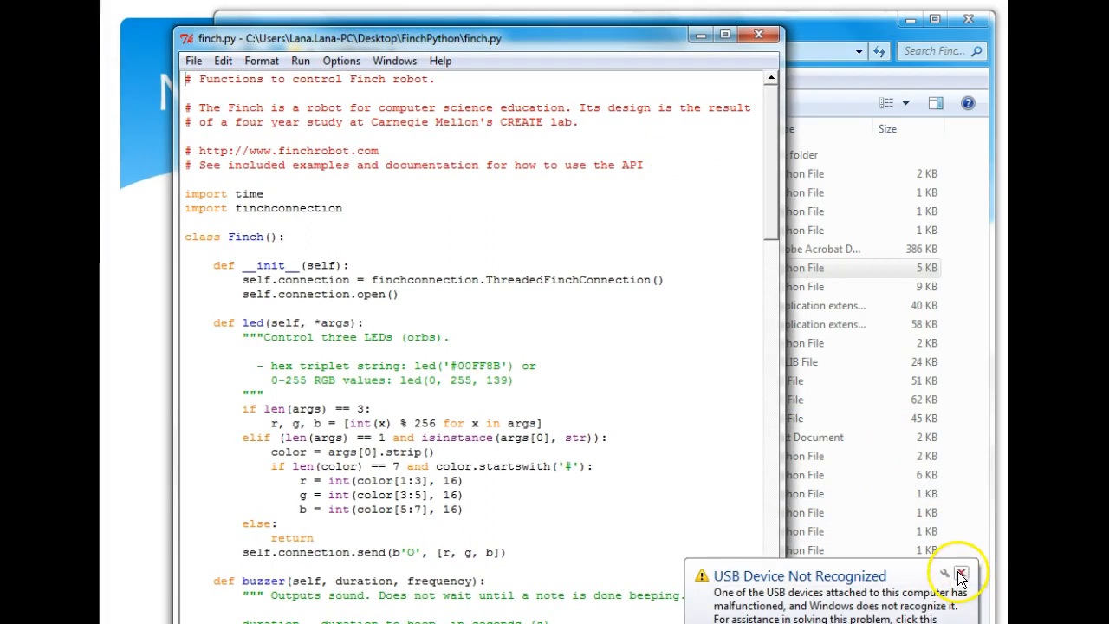
# Step: Dismiss the USB Device Not Recognized balloon and review the finch.py source
pyautogui.click(959, 575)
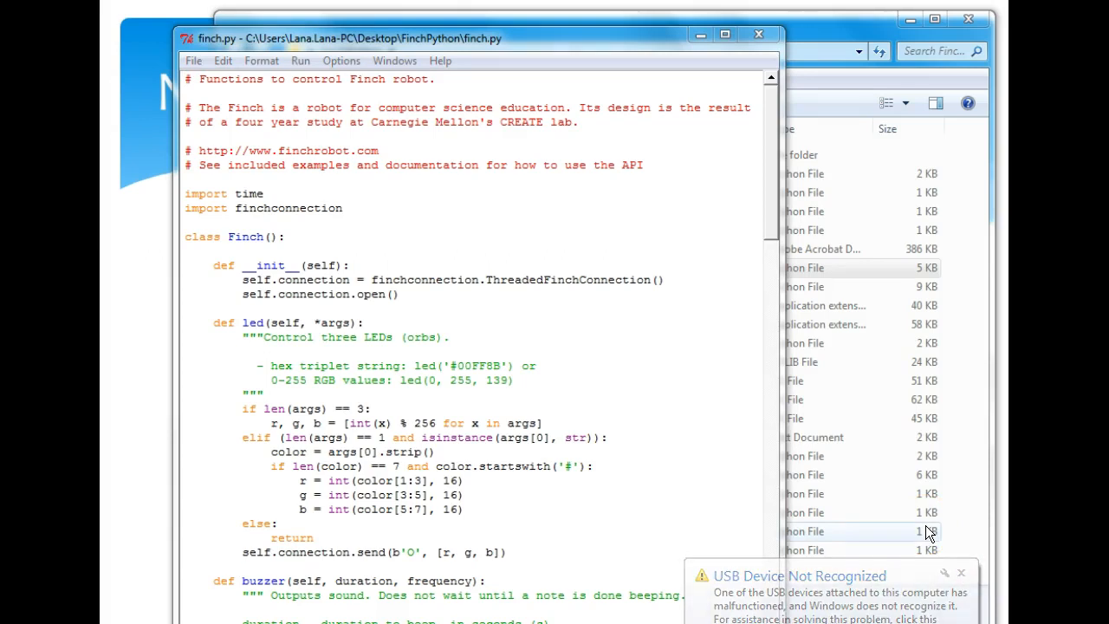
pyautogui.click(961, 573)
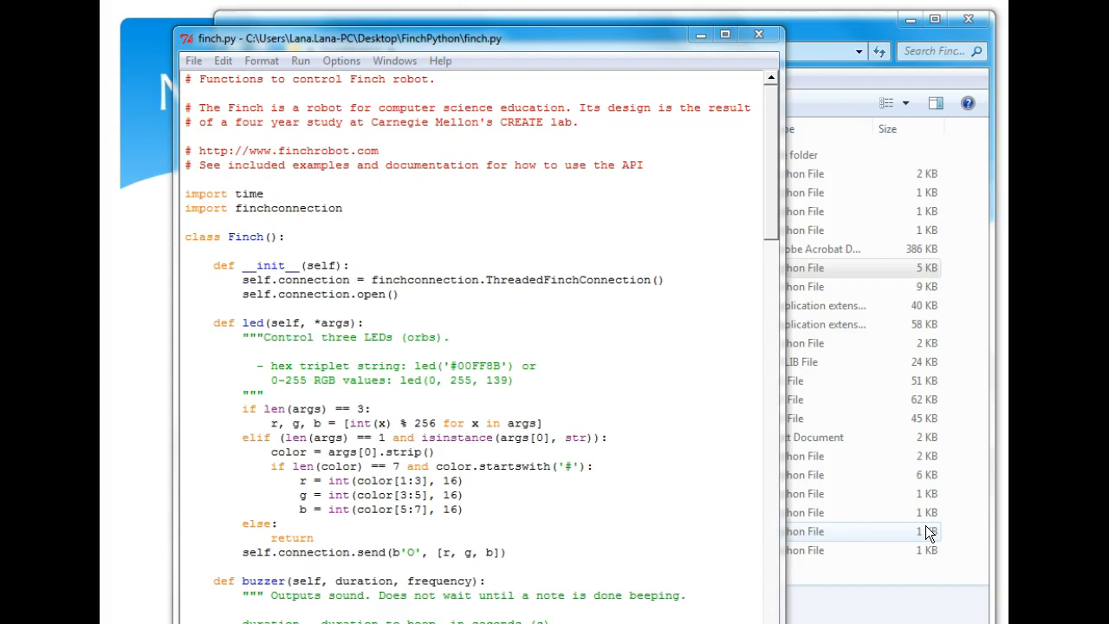
pyautogui.moveTo(508, 267)
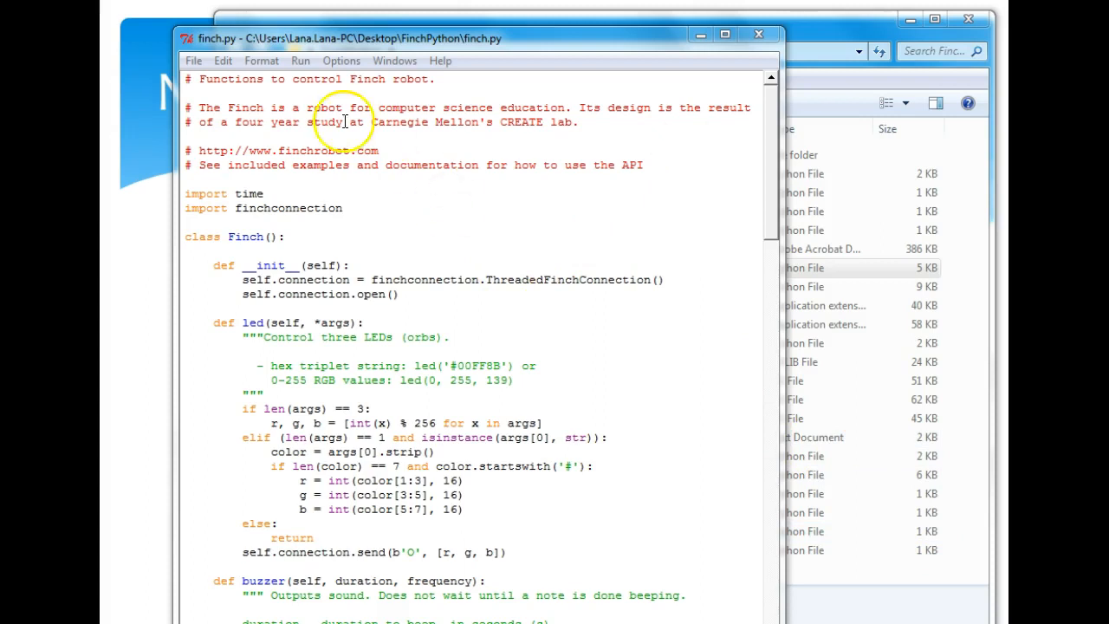
pyautogui.moveTo(323, 395)
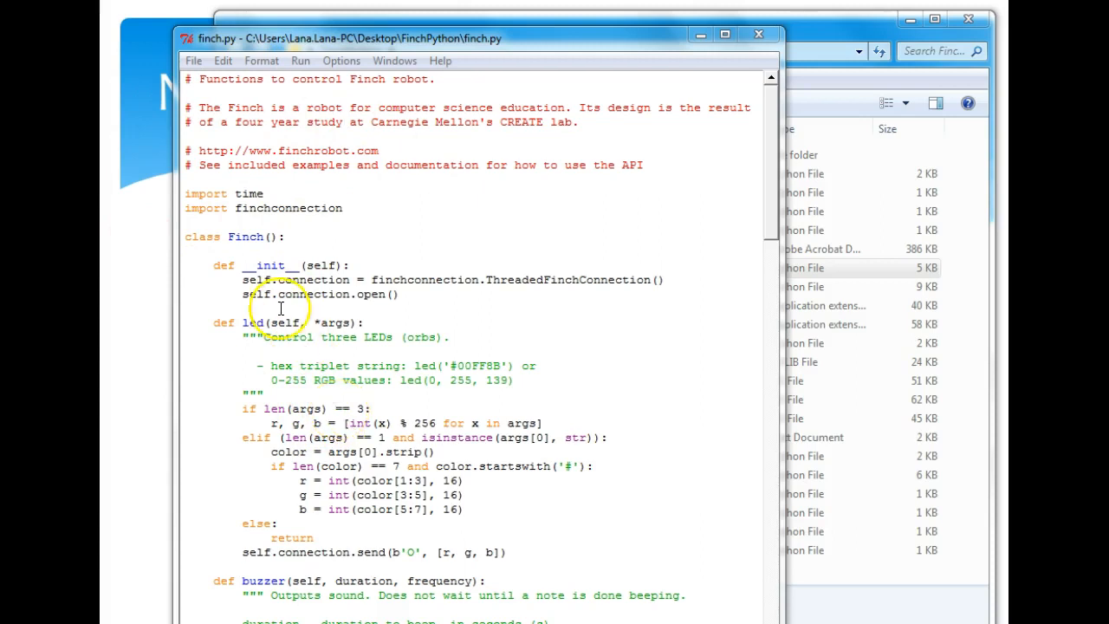
pyautogui.click(193, 60)
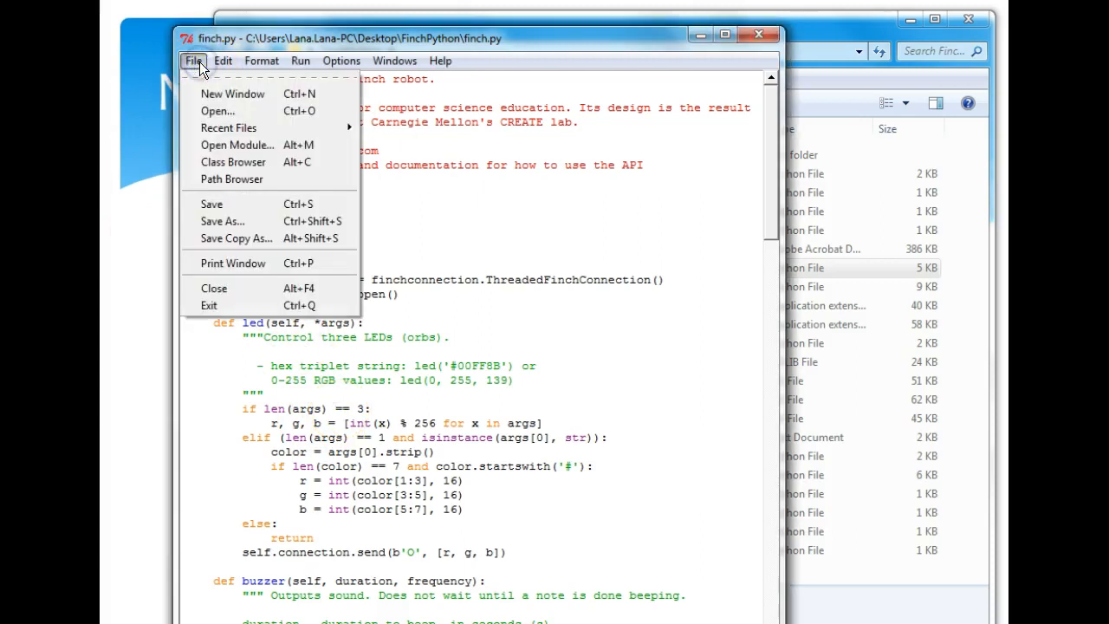
pyautogui.moveTo(229, 127)
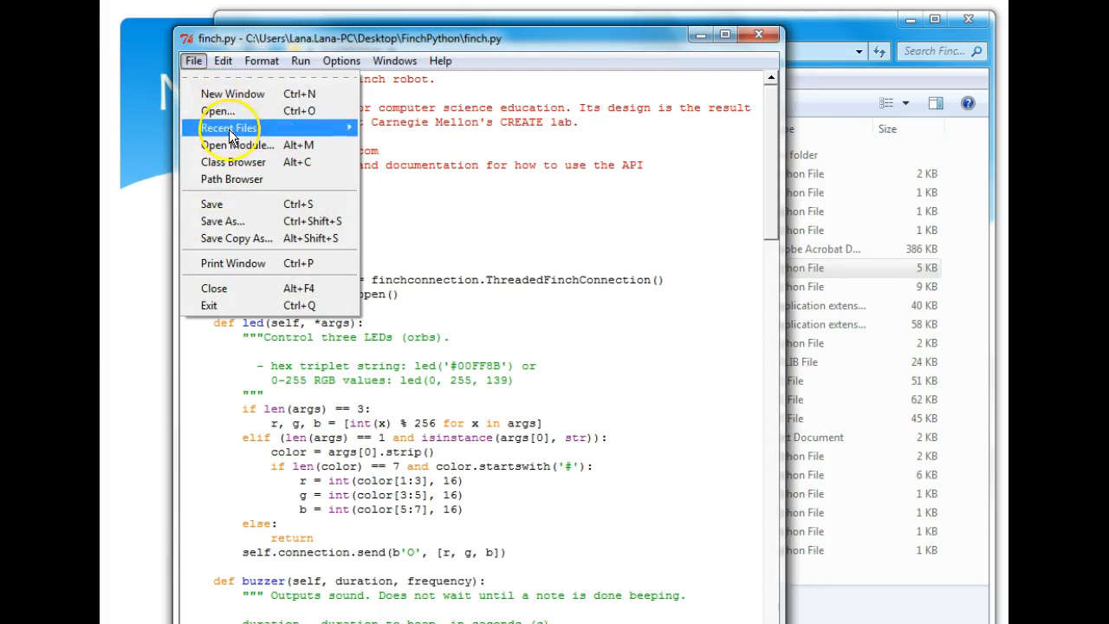
pyautogui.moveTo(234, 144)
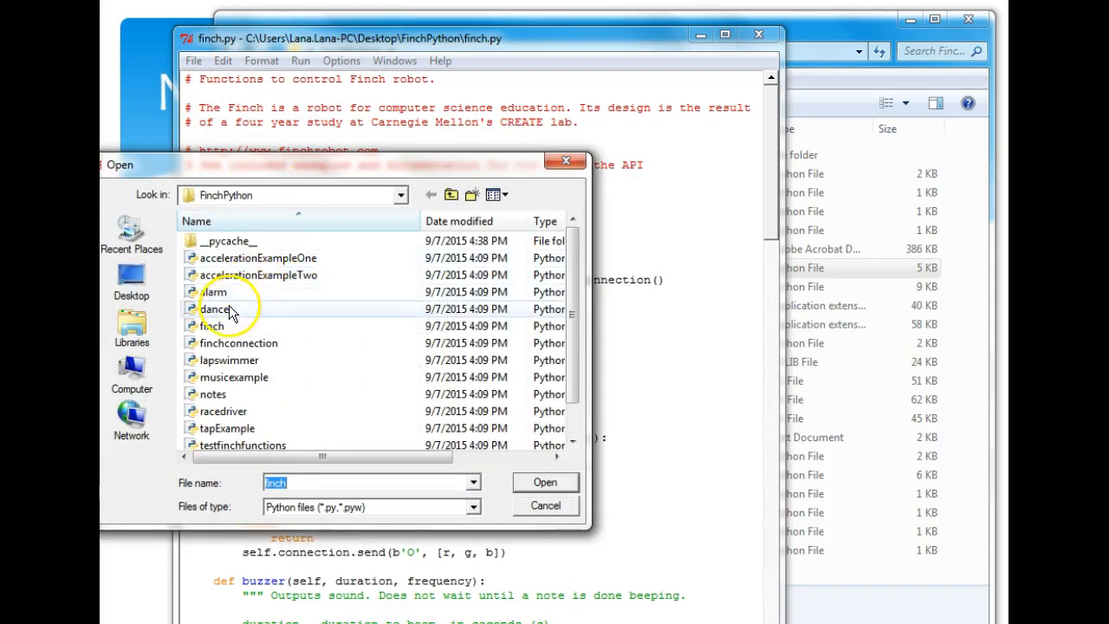
pyautogui.moveTo(217, 309)
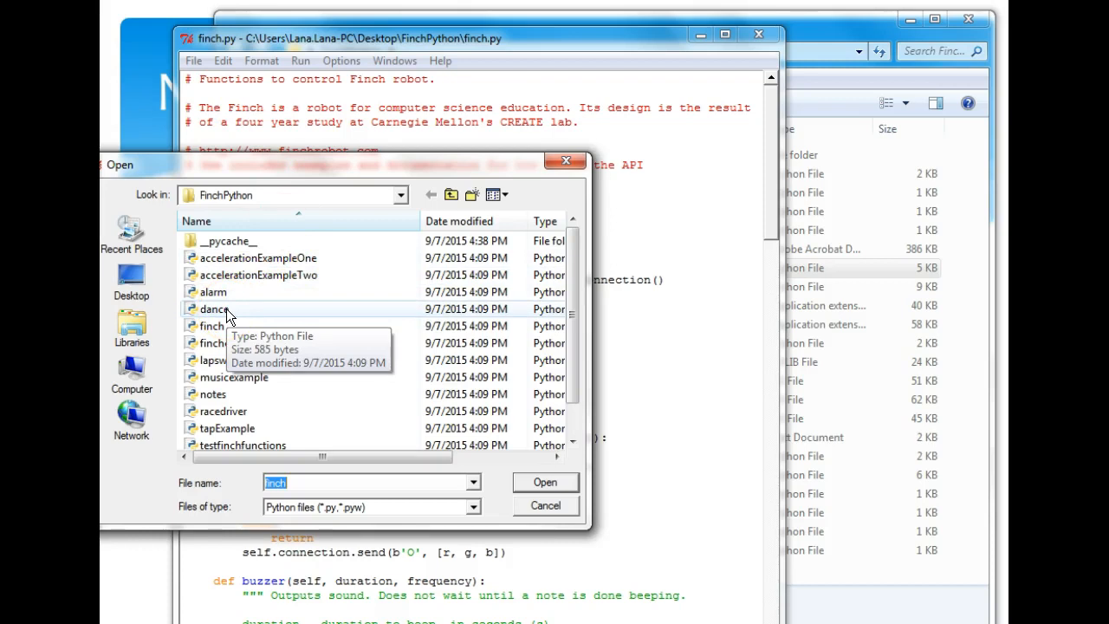
# Step: Open dance.py from the FinchPython folder in a second editor window
pyautogui.click(212, 308)
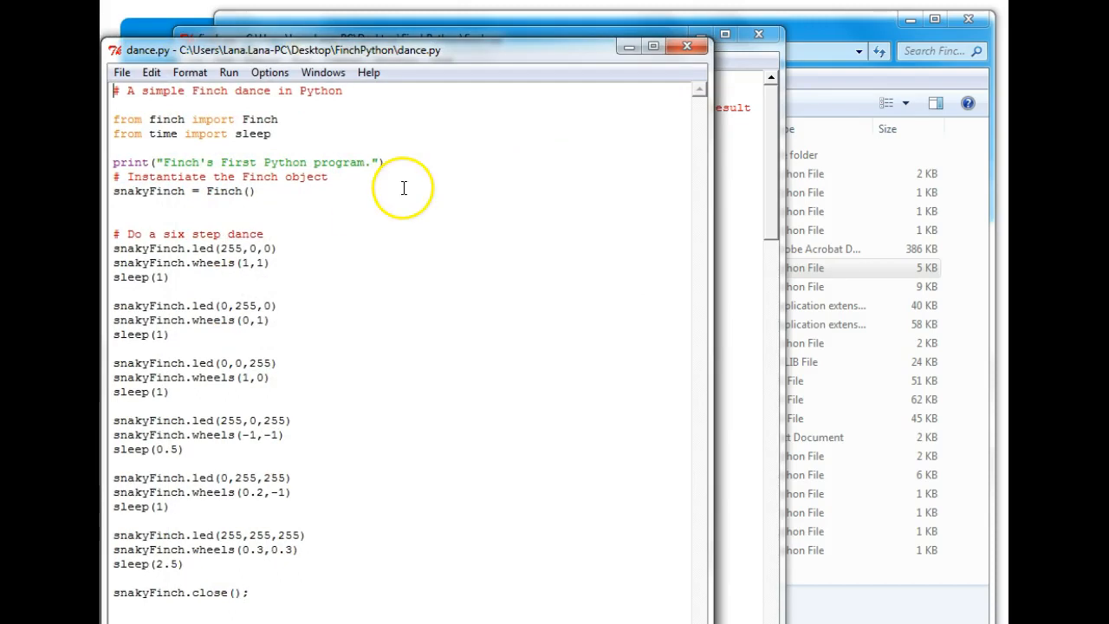
# Step: Position the dance.py window and run it with Run Module (F5)
pyautogui.moveTo(403, 50); pyautogui.dragTo(499, 44)
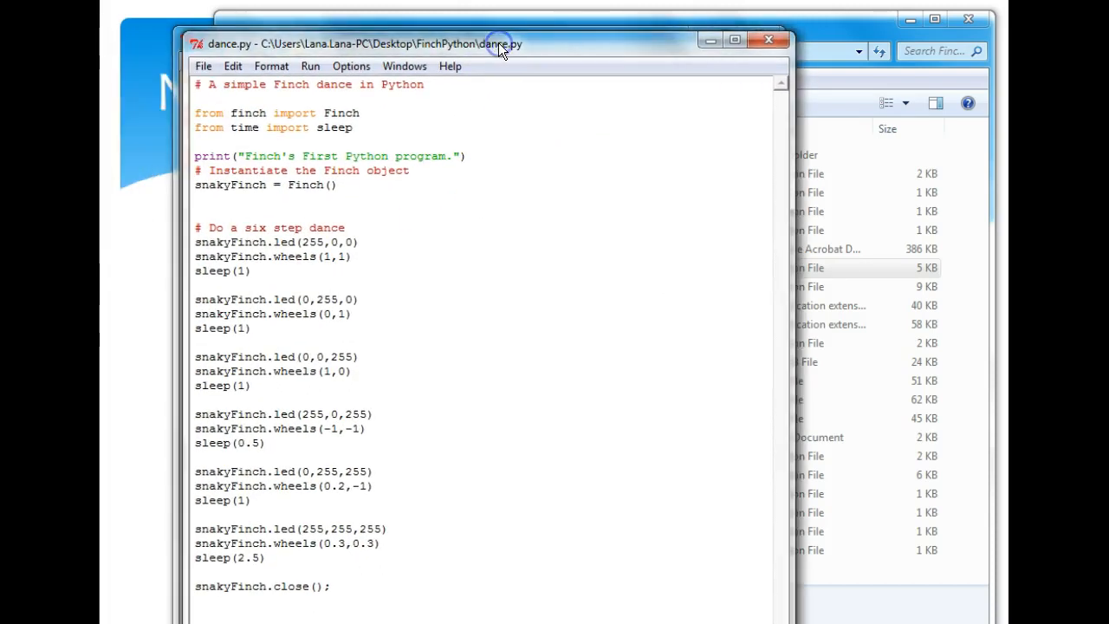
pyautogui.click(311, 66)
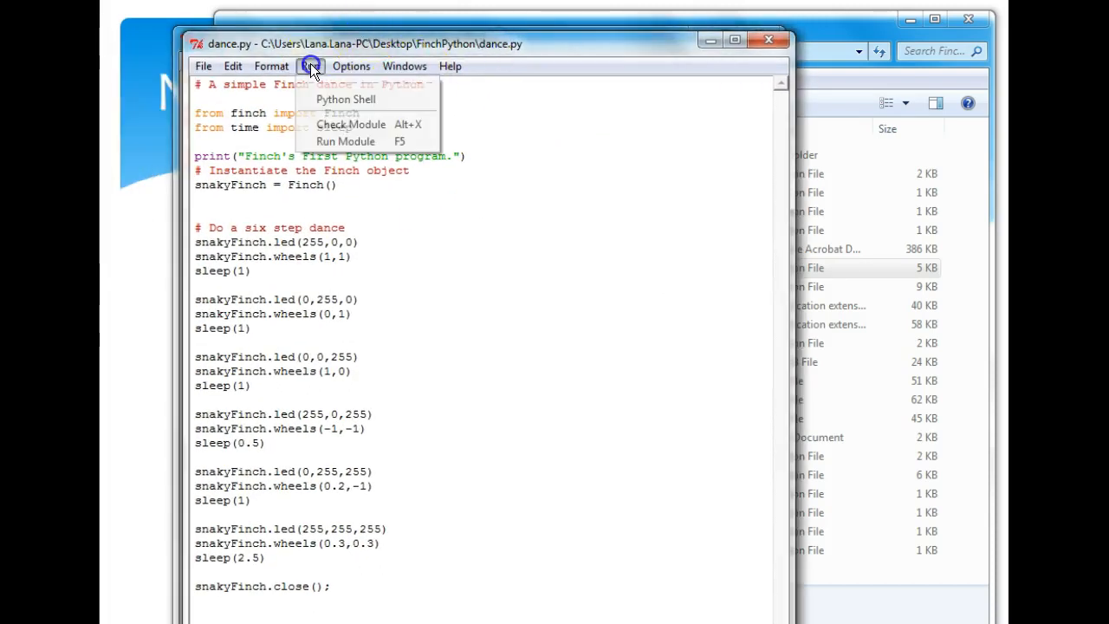
pyautogui.moveTo(346, 141)
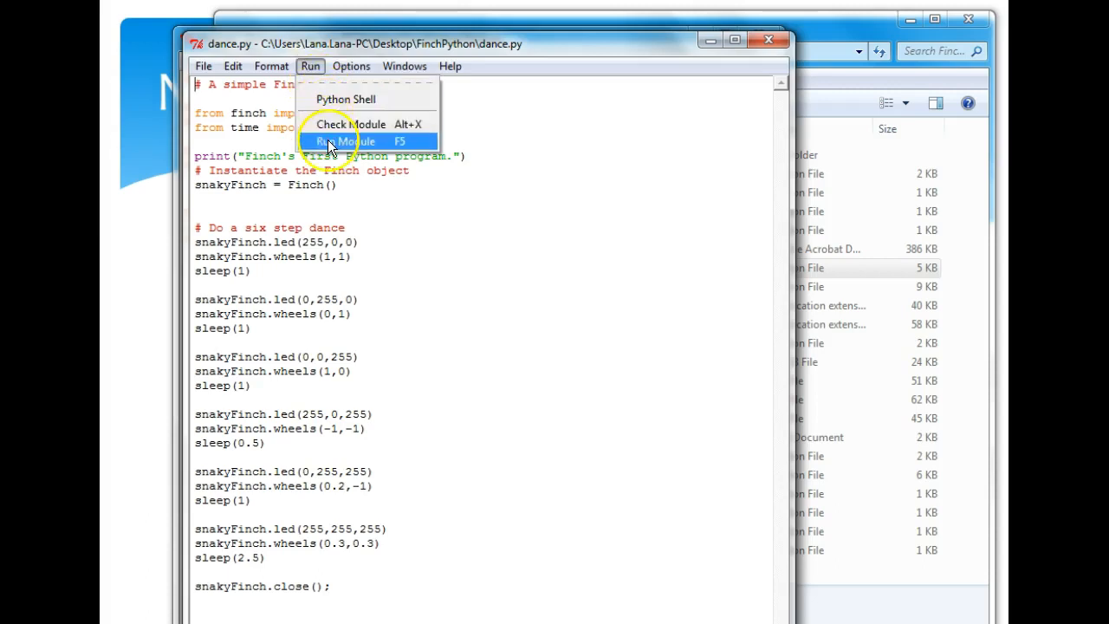
pyautogui.click(346, 141)
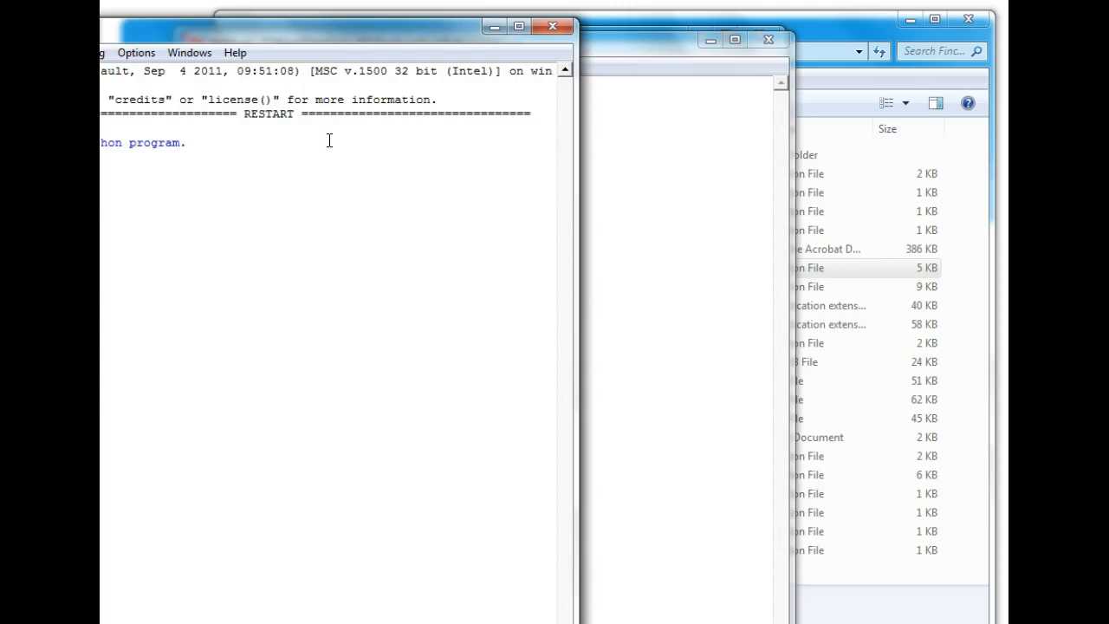
# Step: Move the Python Shell fully into view showing "Finch's First Python program."
pyautogui.moveTo(329, 26); pyautogui.dragTo(416, 13)
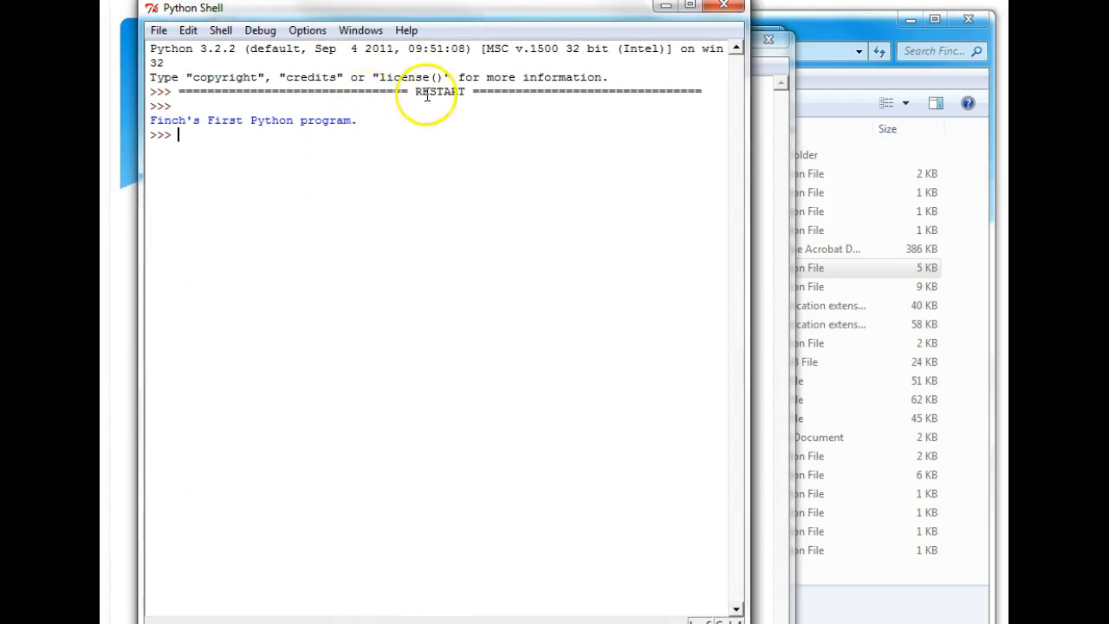
pyautogui.moveTo(359, 143)
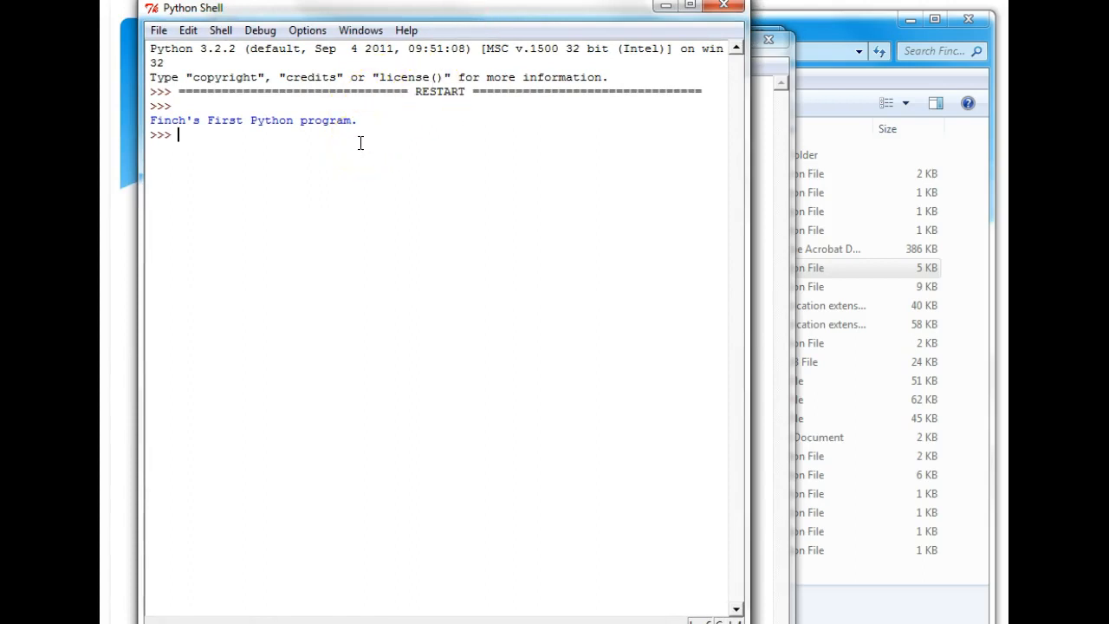